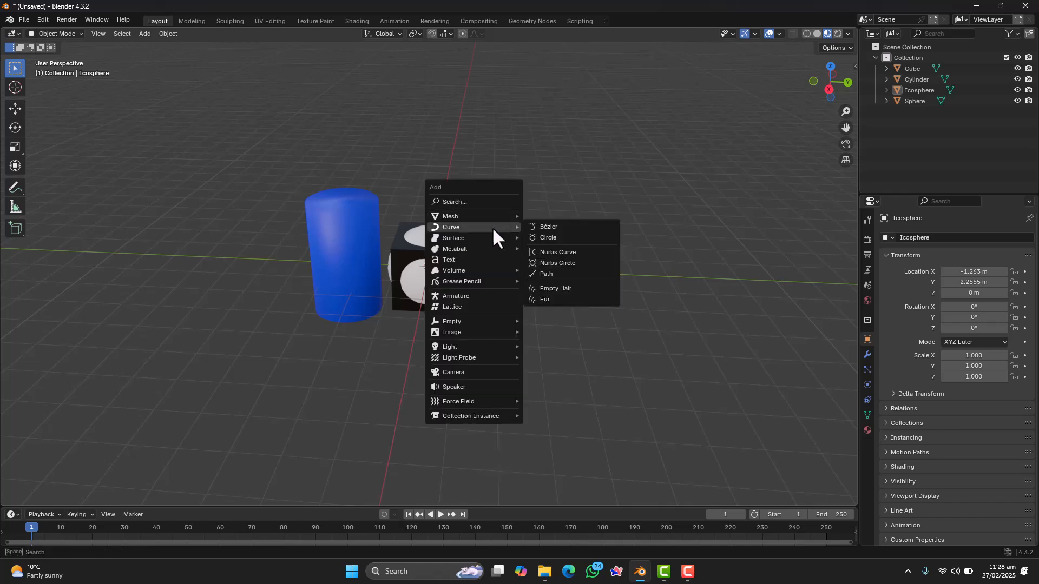
Add a Bézier circle and enlarge it above the cylinder, cube and sphere
click(548, 237)
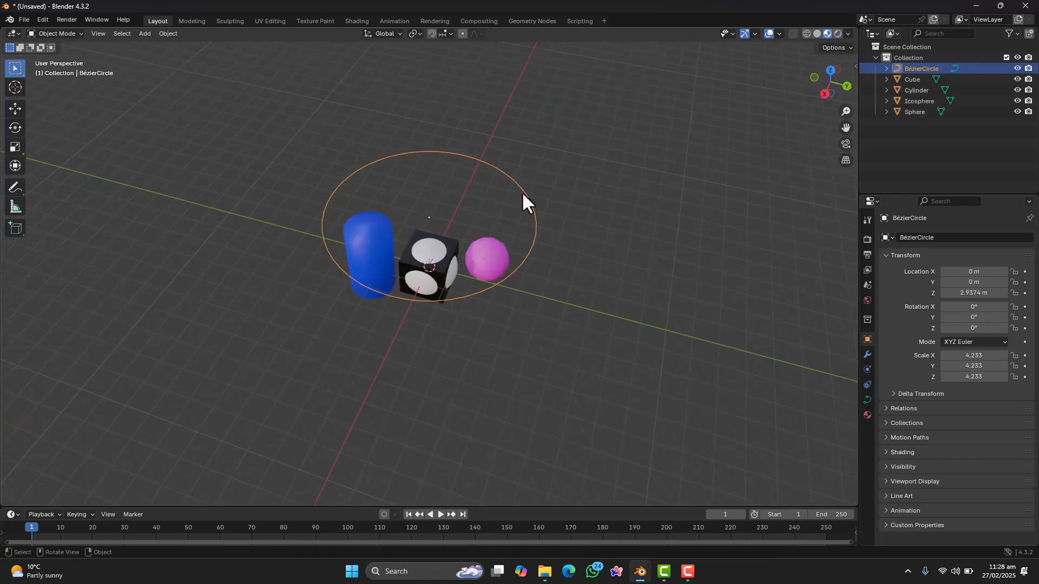
Snap the 3D cursor to the circle's front control point via Cursor to Selected
key(Tab)
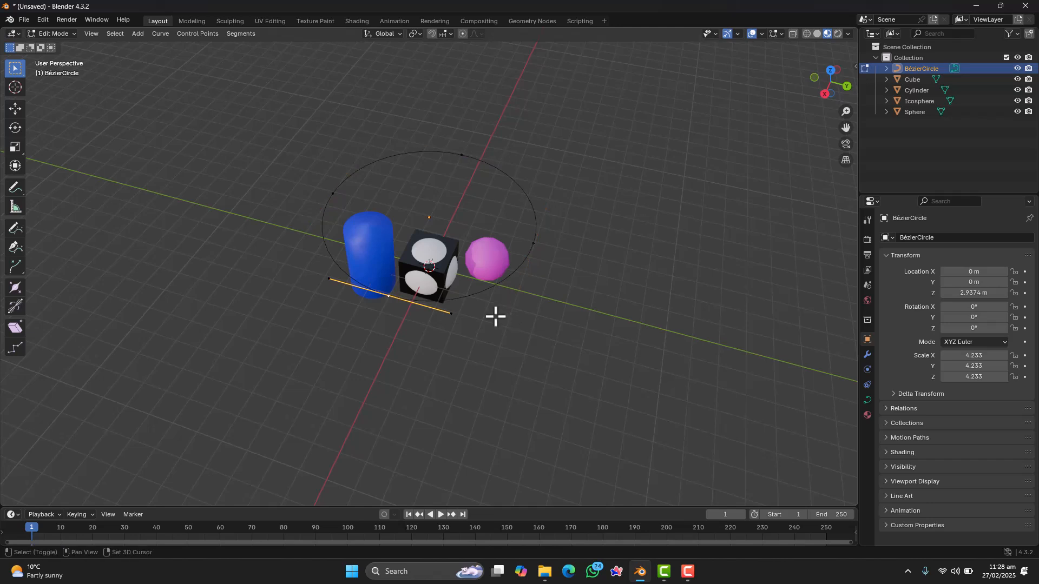
key(shift+s)
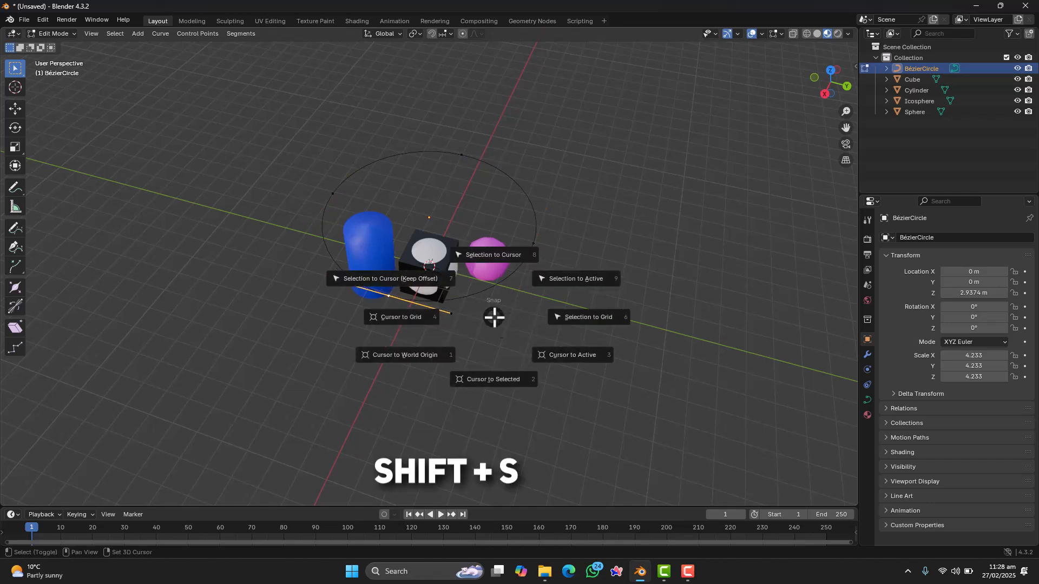
click(494, 378)
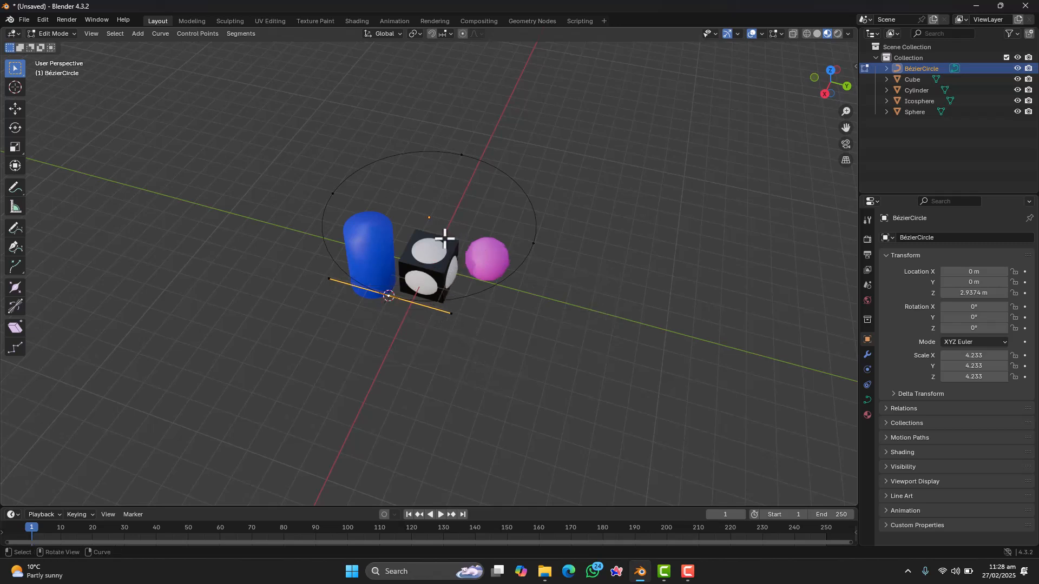
key(Tab)
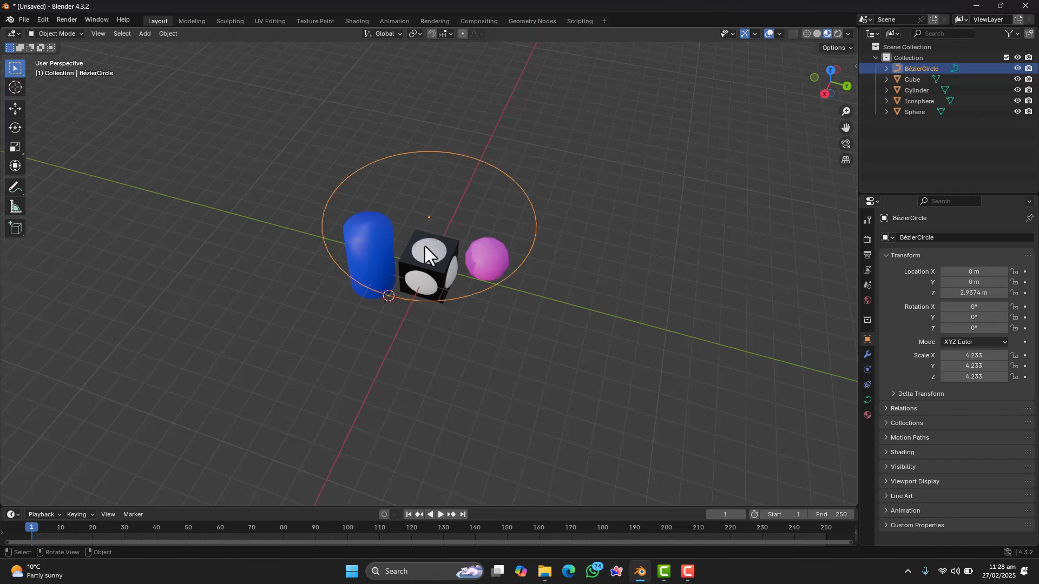
Add a camera at the 3D cursor on the circle's front point
click(144, 33)
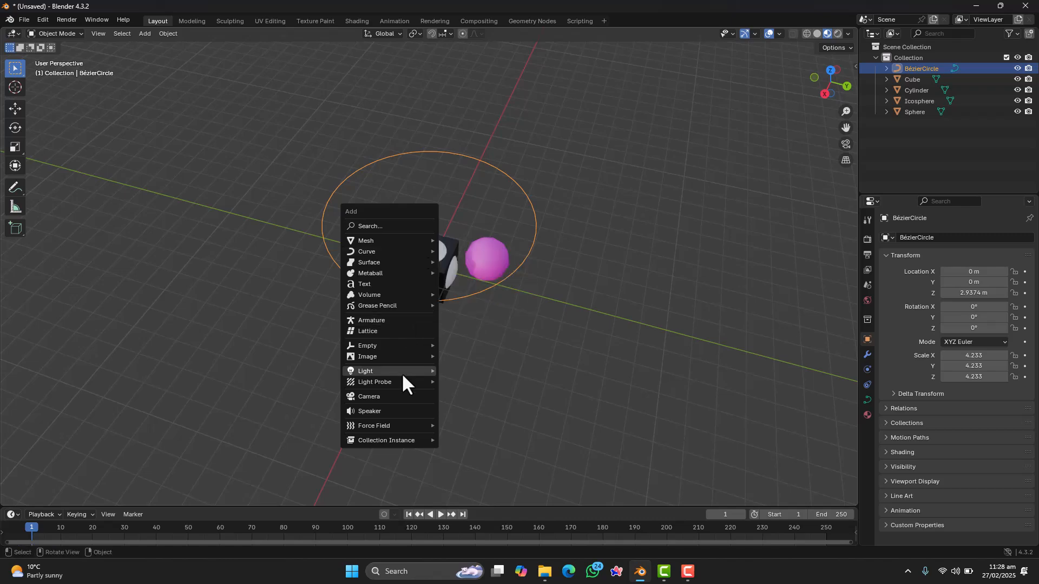
mouse_move(395, 400)
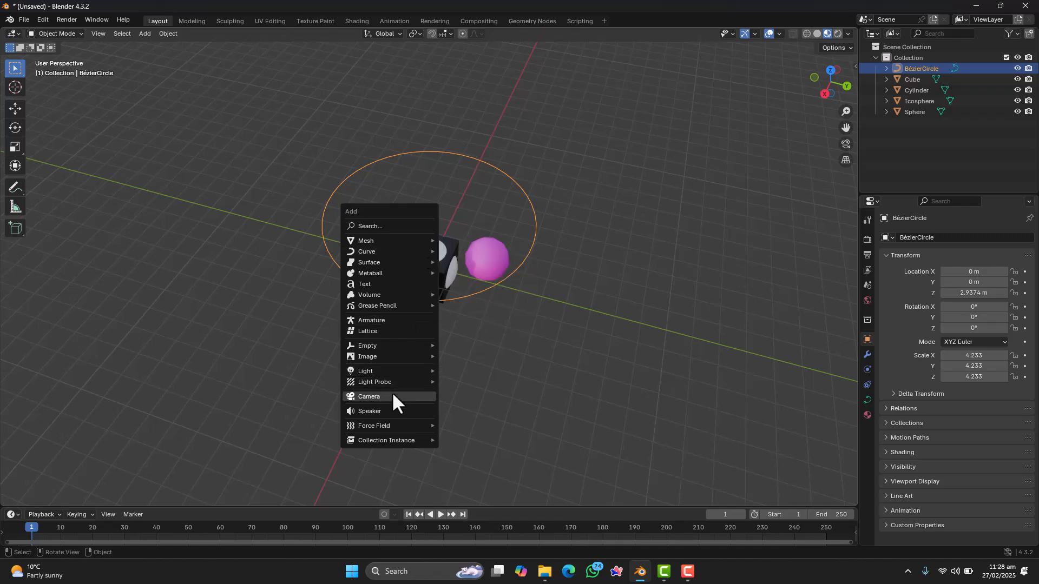
click(369, 397)
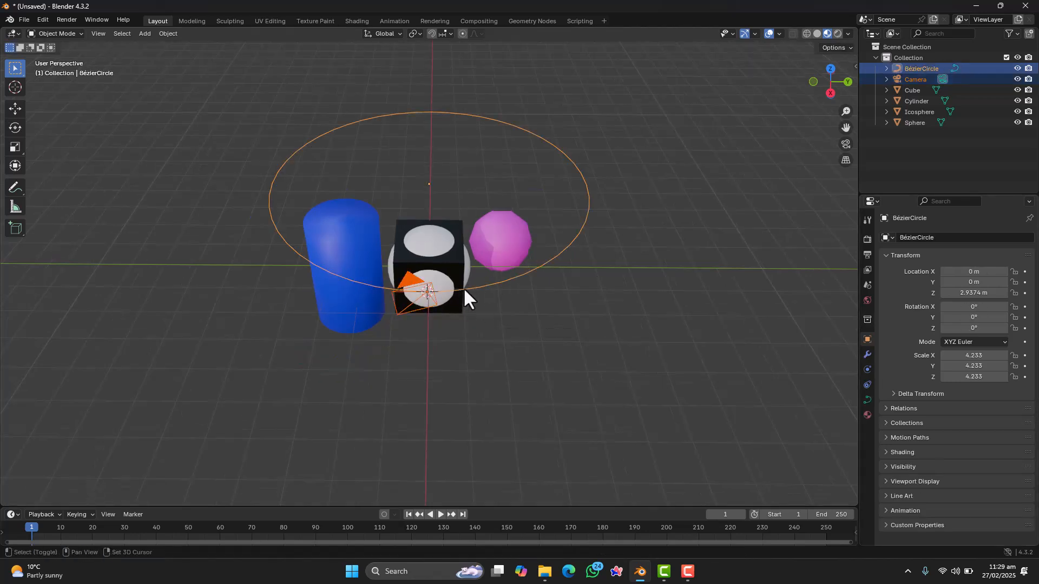
Parent the camera to the Bézier circle with Follow Path
key(ctrl+p)
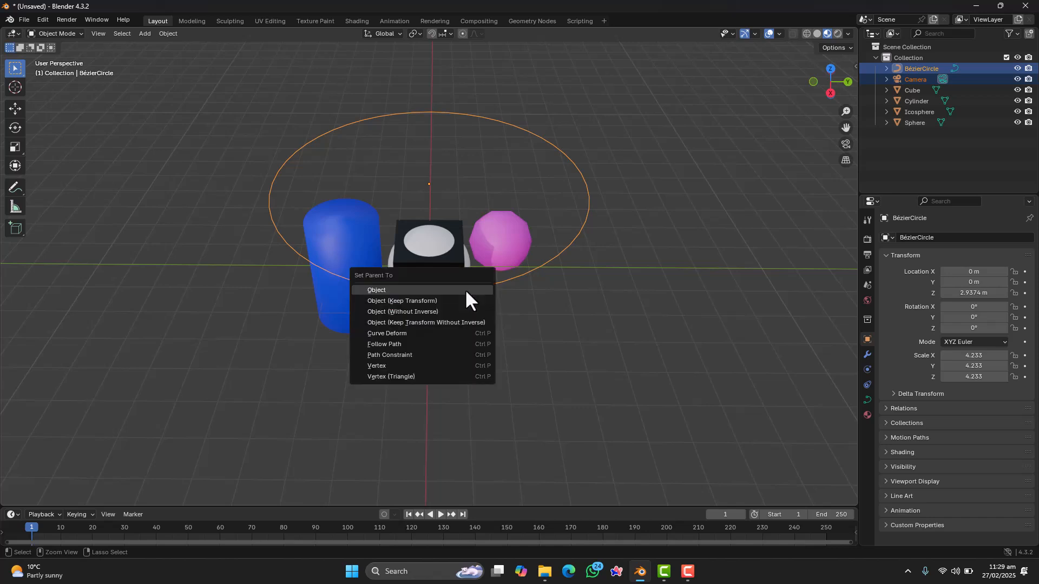
mouse_move(443, 347)
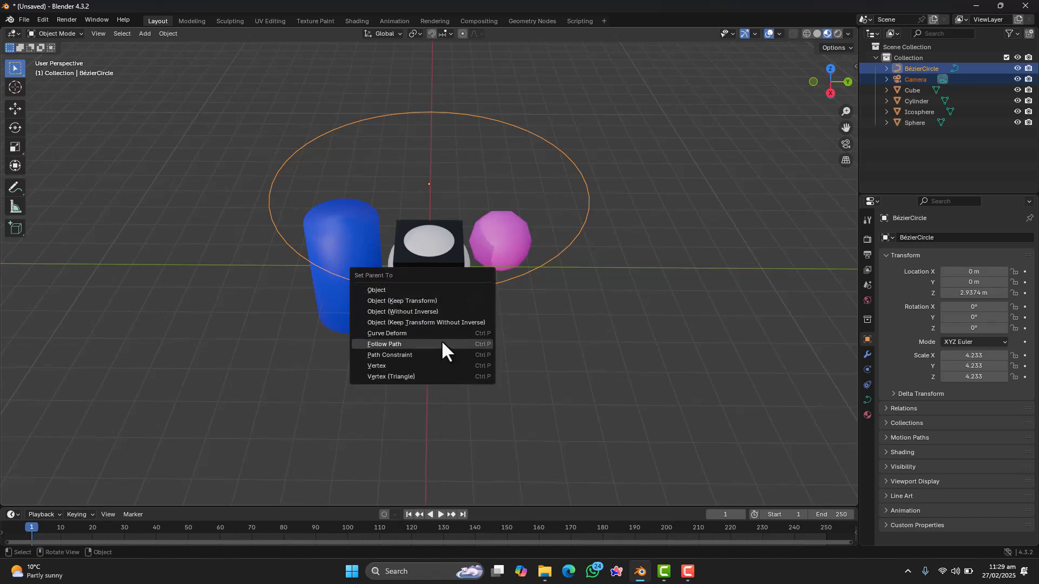
click(383, 345)
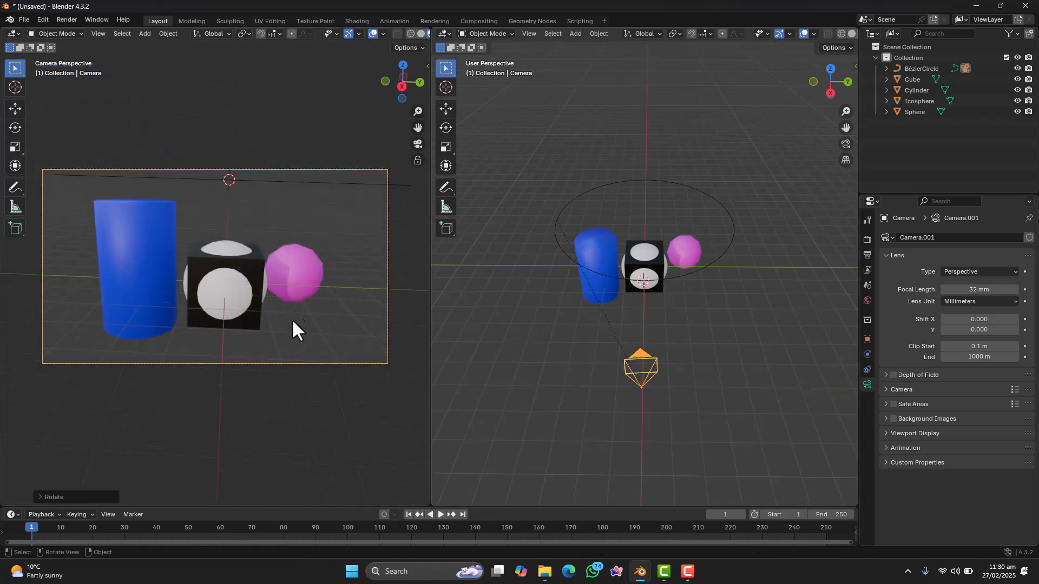
Preview the camera orbit, then set the curve's Path Animation Frames to 250
click(441, 514)
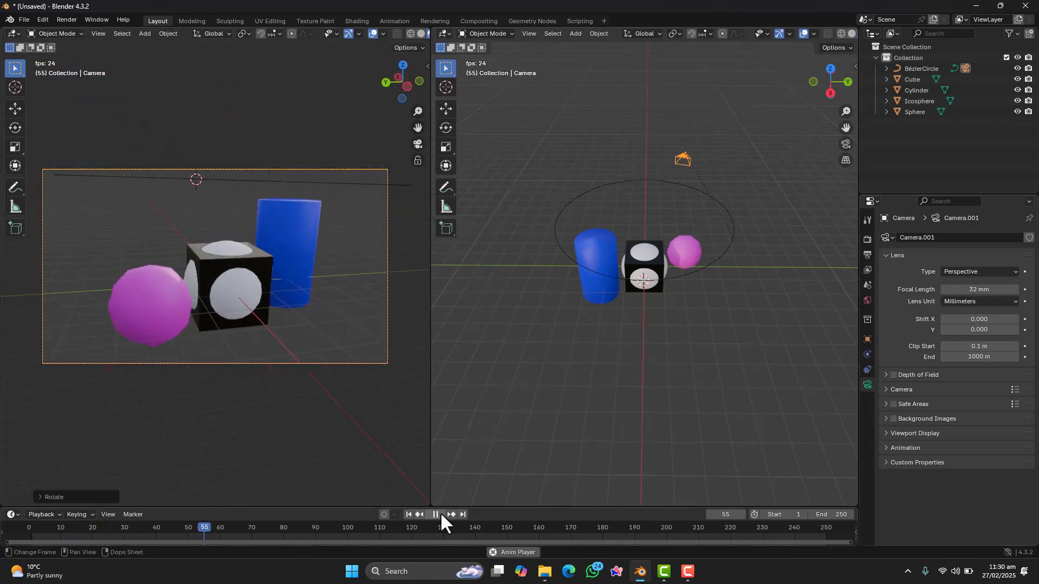
click(409, 514)
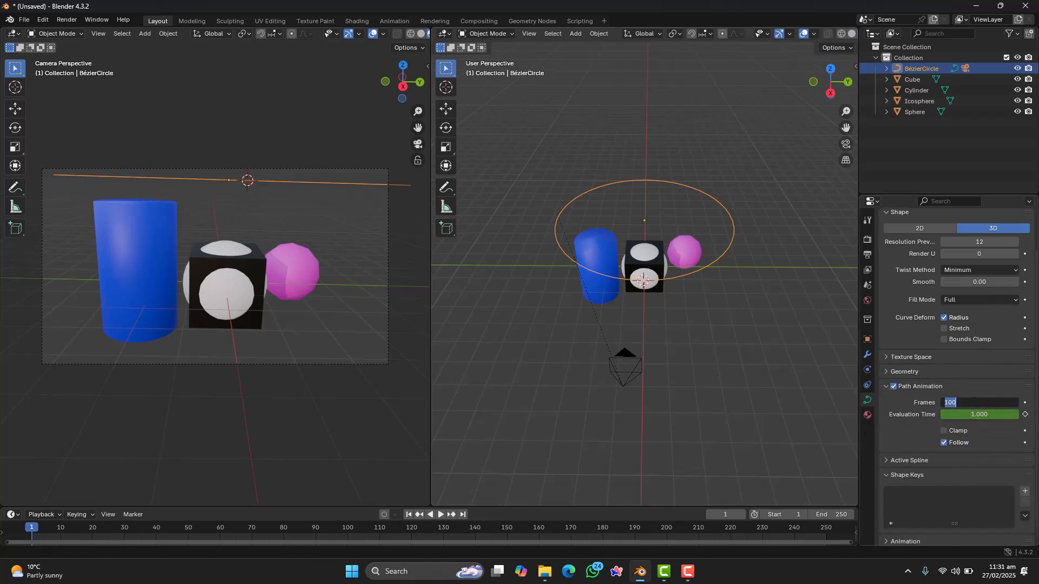
text(250)
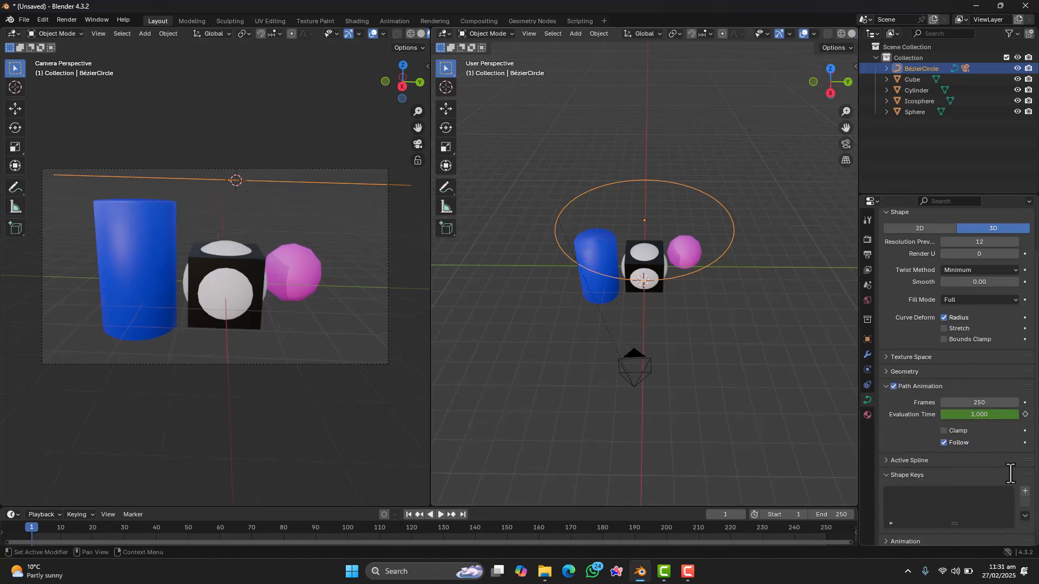